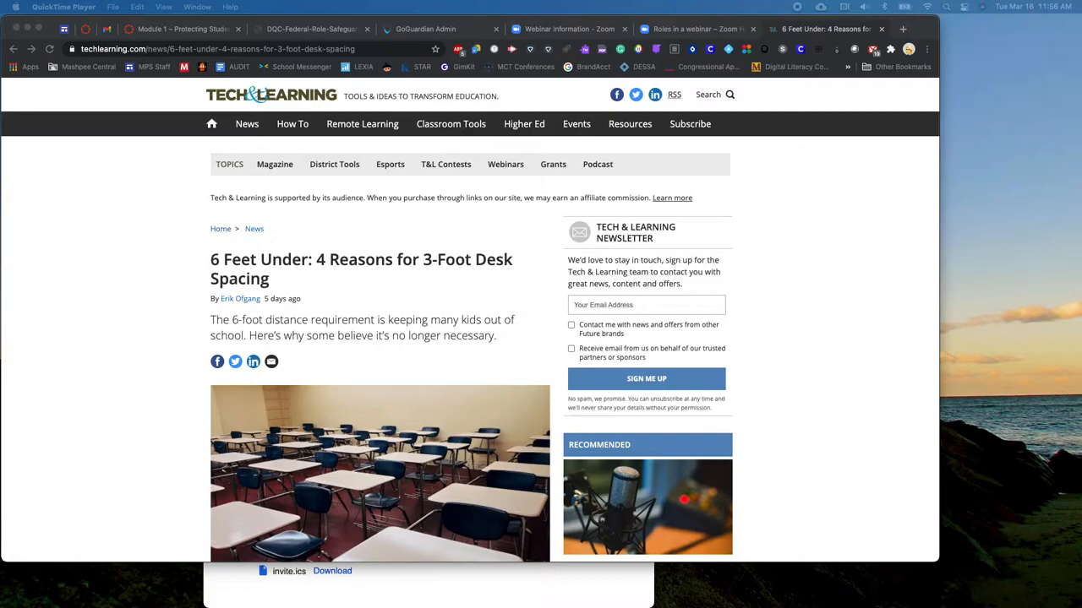
pyautogui.moveTo(769, 249)
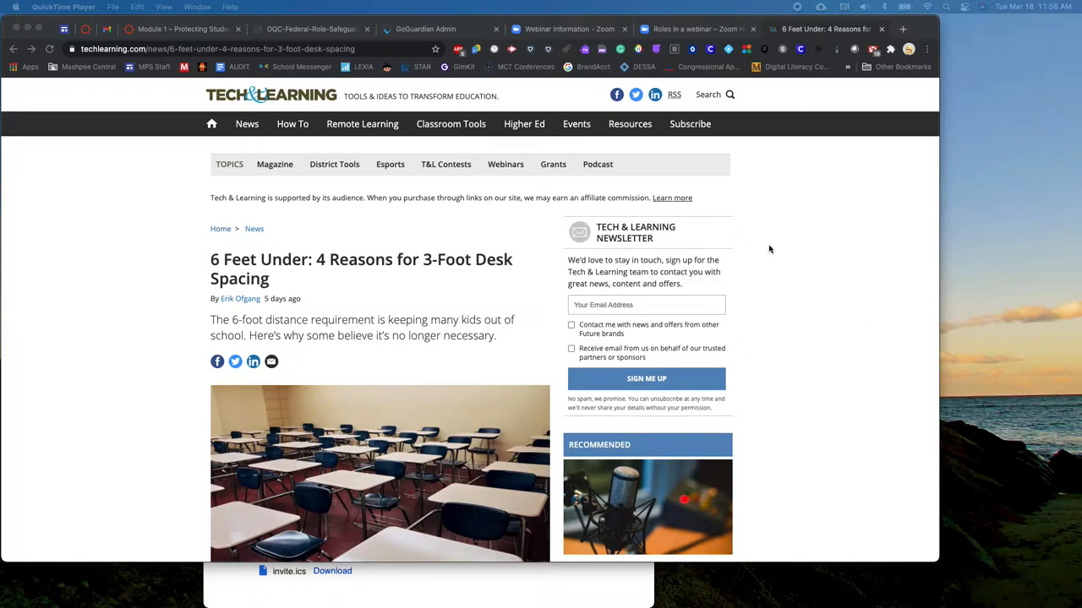
pyautogui.moveTo(513, 51)
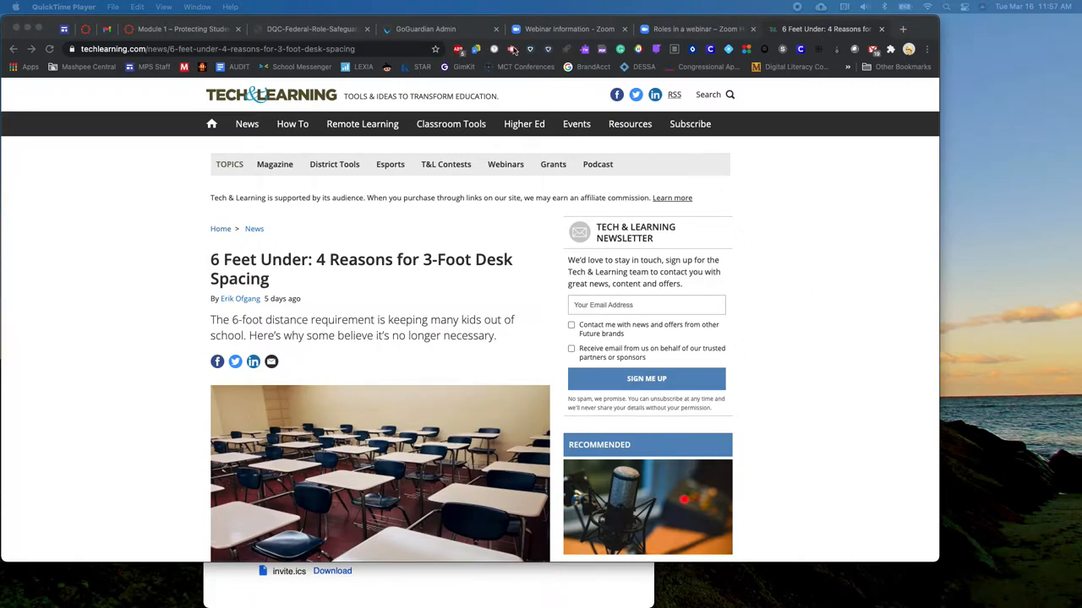
pyautogui.moveTo(769, 48)
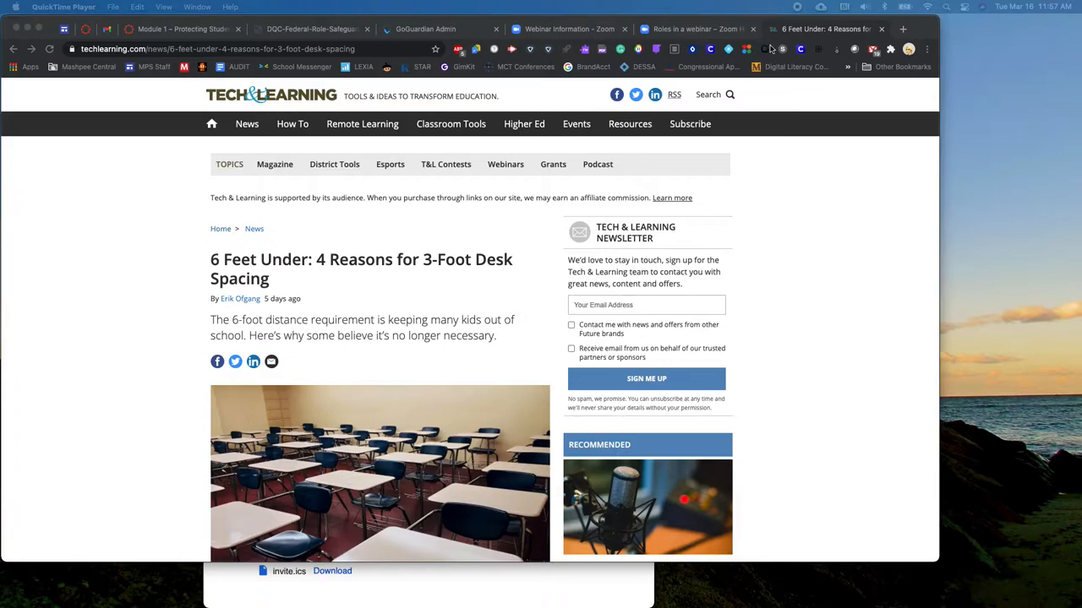
pyautogui.moveTo(866, 48)
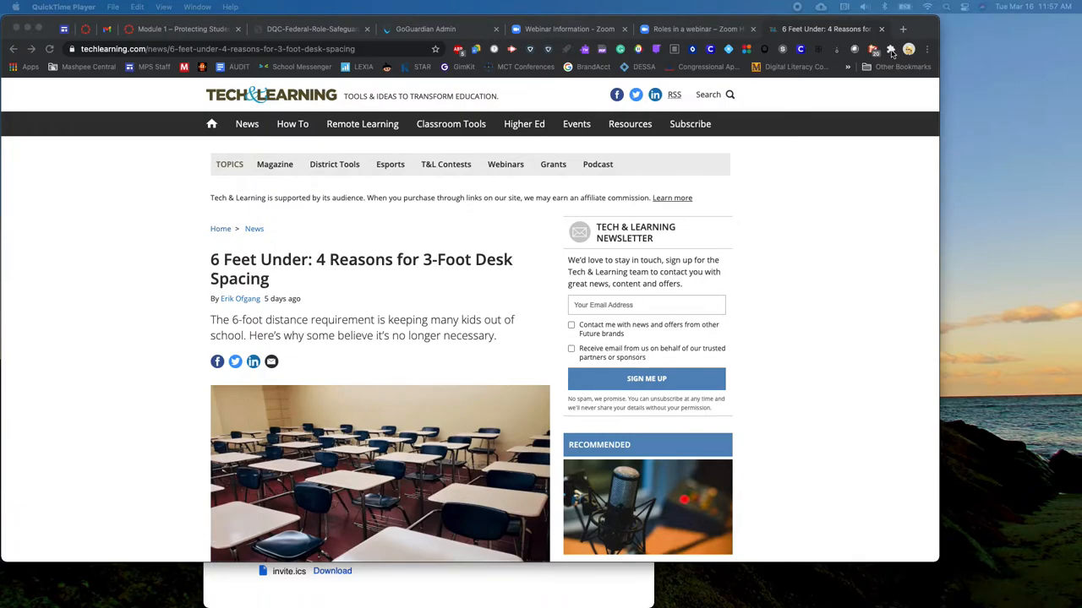
# - Show Chrome's extensions list and scroll down to Reader View
pyautogui.click(890, 49)
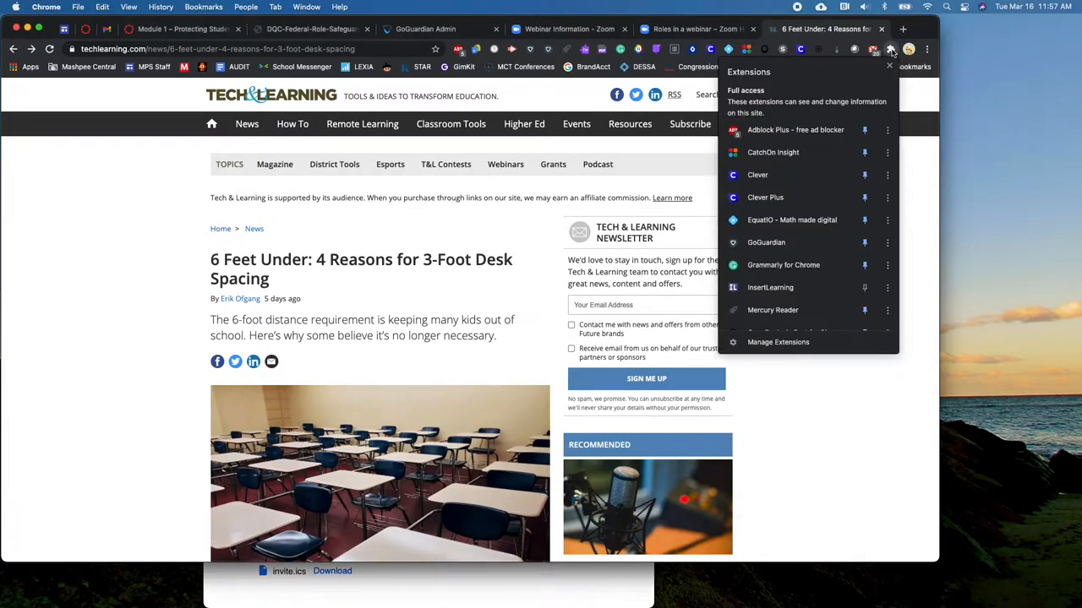
pyautogui.scroll(-3)
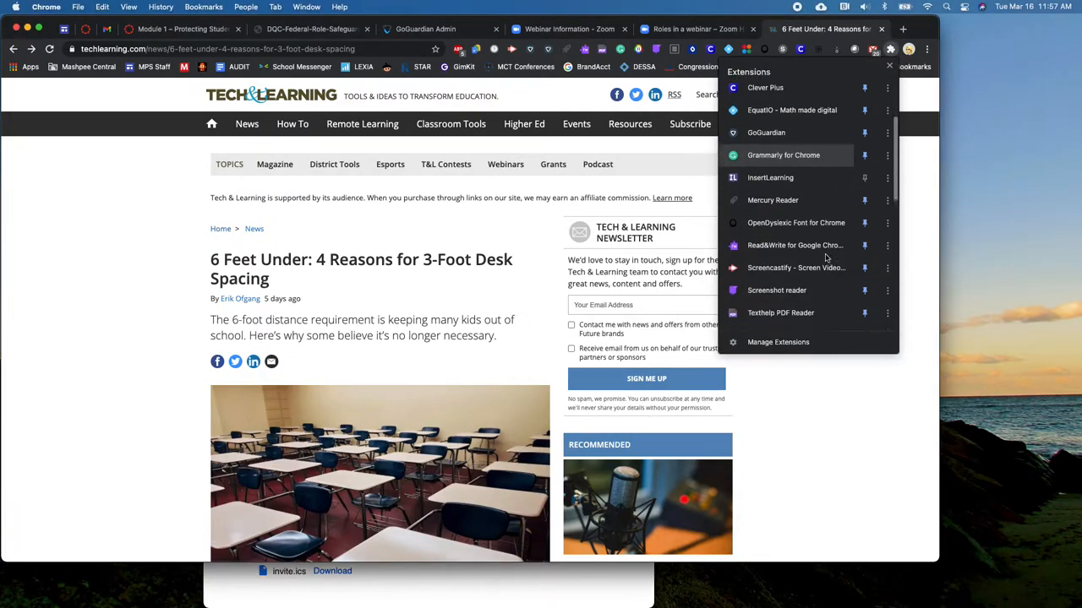
pyautogui.scroll(-3)
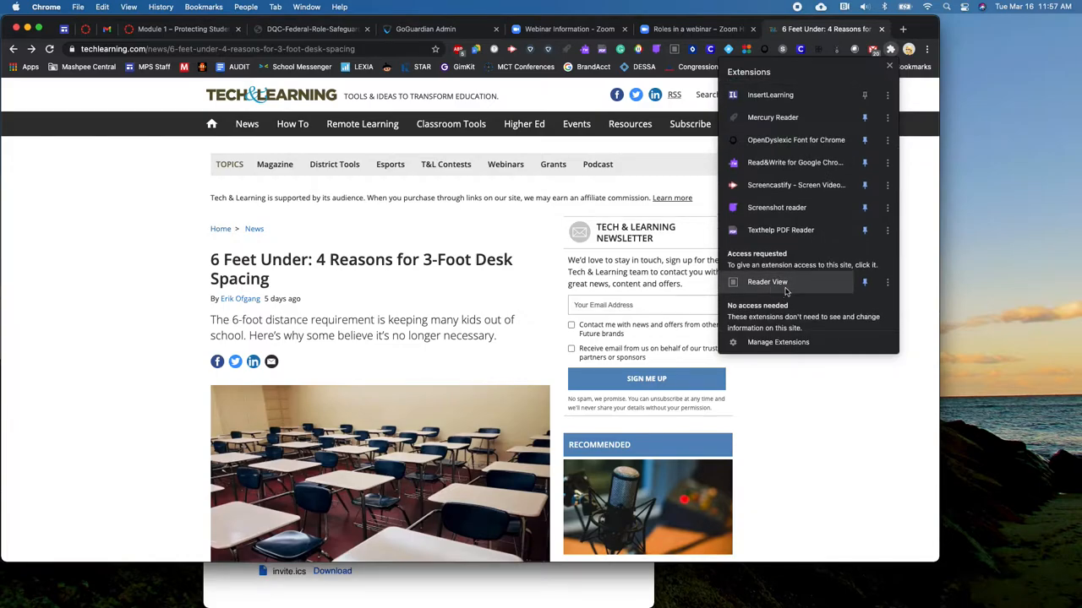
pyautogui.scroll(3)
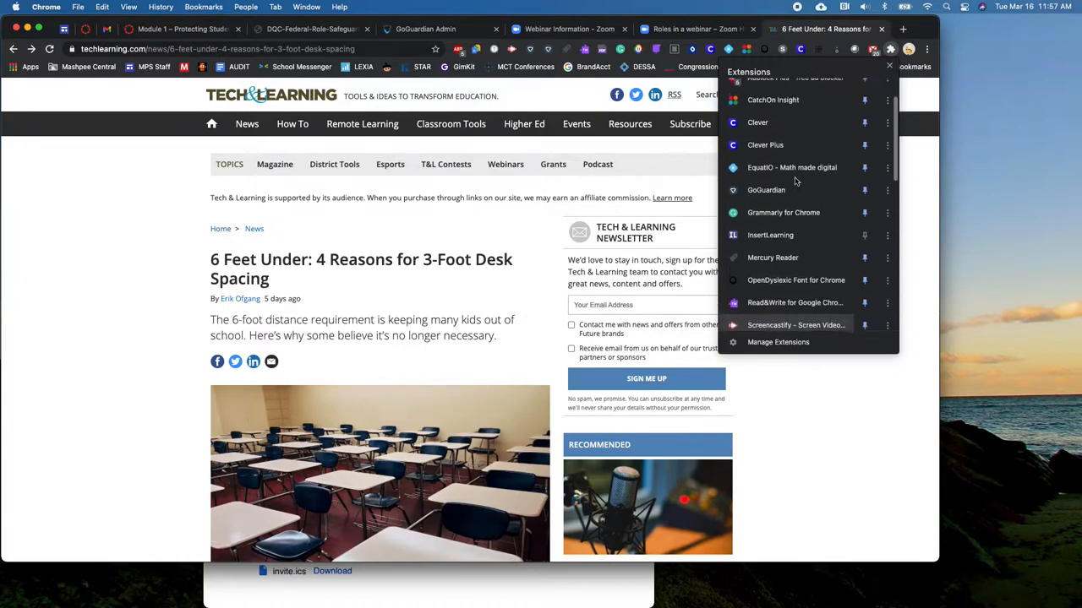
pyautogui.scroll(-3)
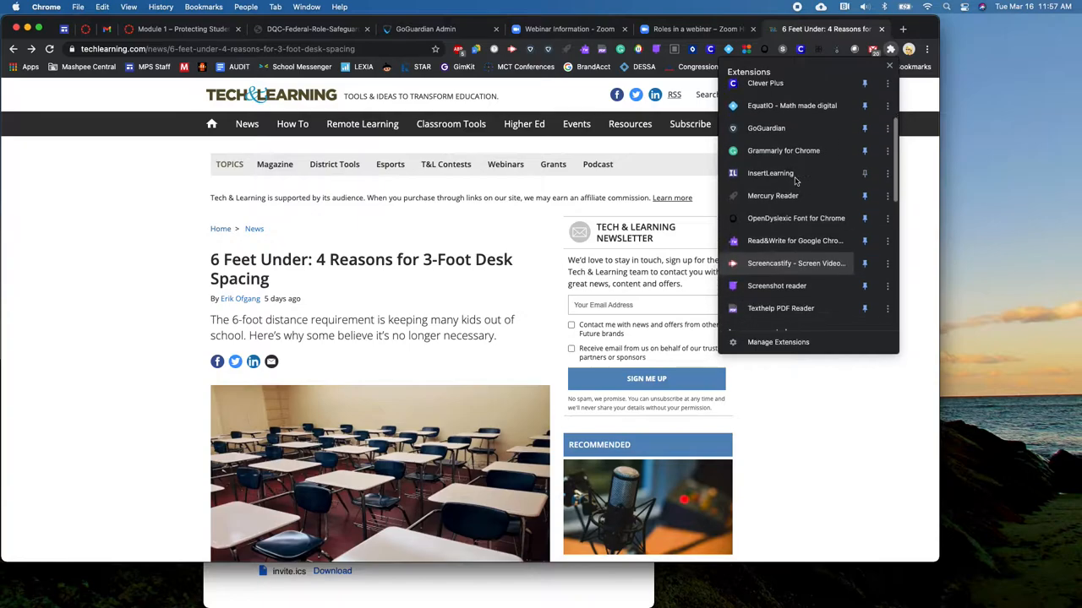
pyautogui.scroll(-3)
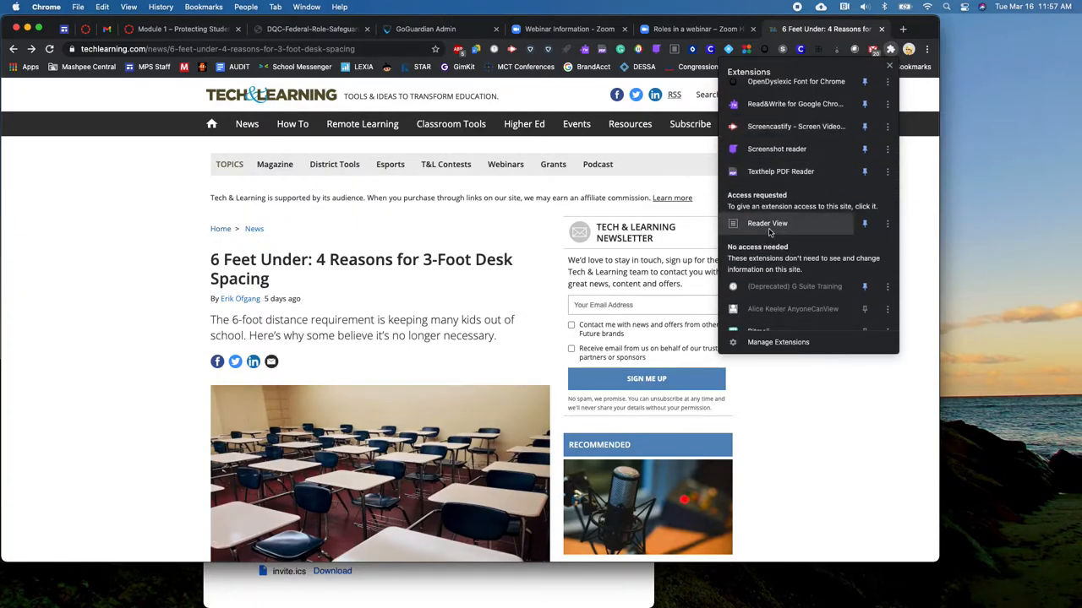
# - Open the desk-spacing article in Reader View and skim it
pyautogui.click(767, 223)
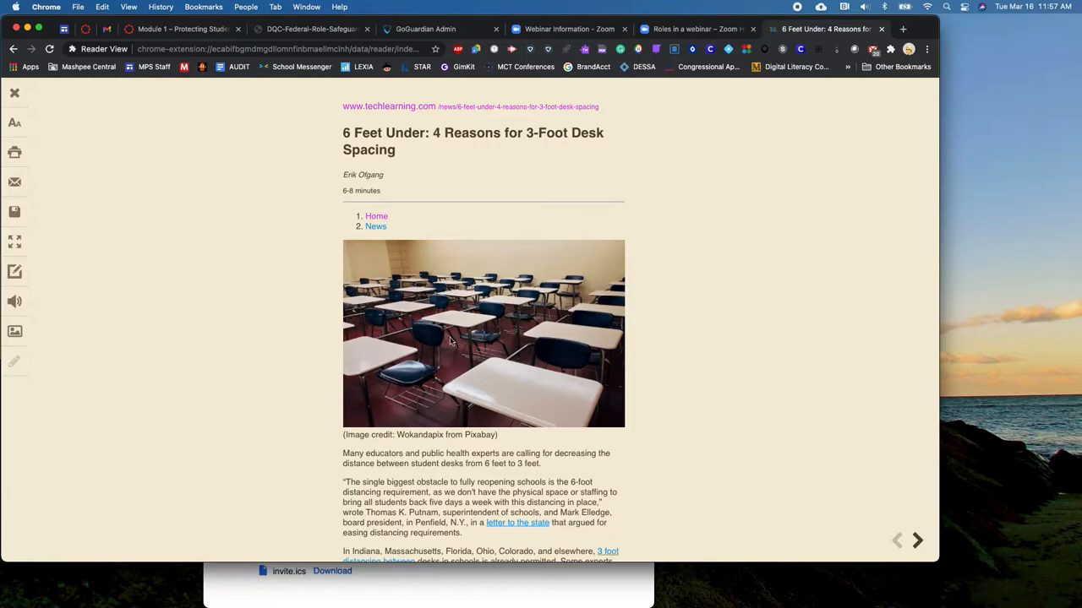
pyautogui.scroll(-3)
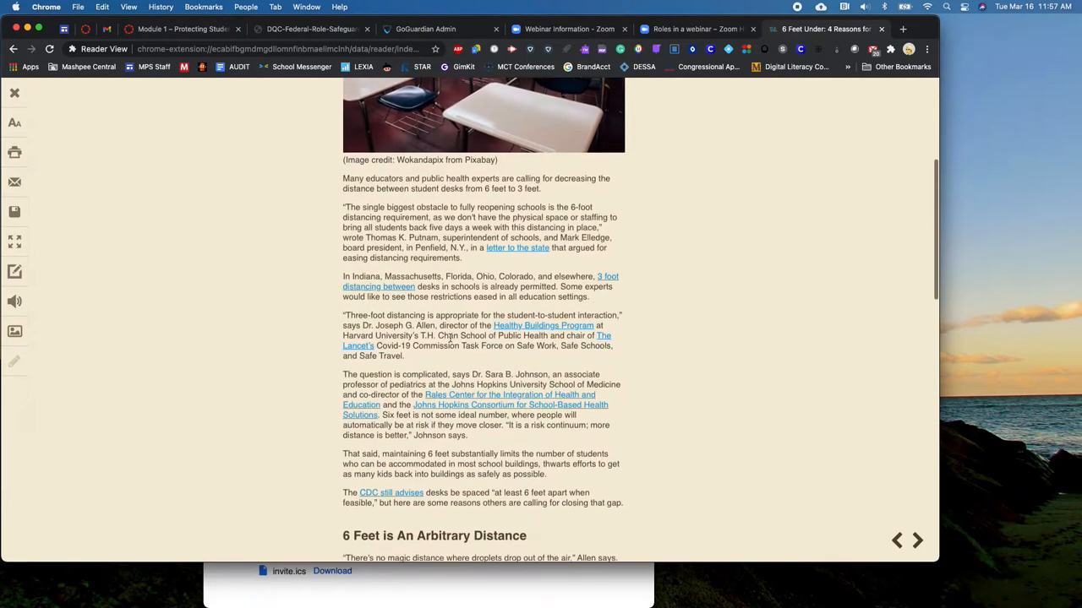
pyautogui.scroll(3)
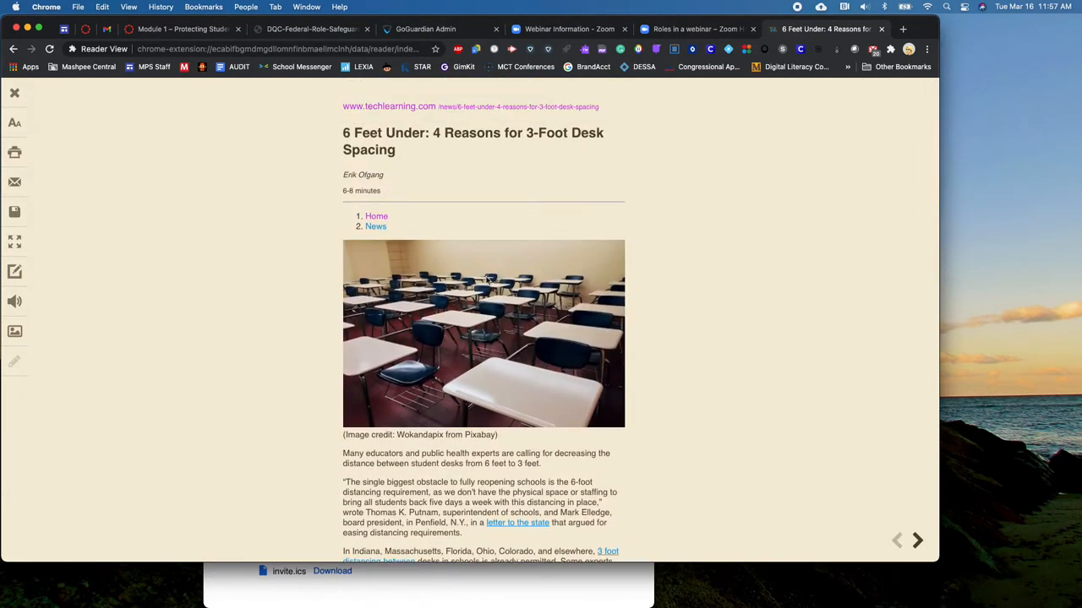
pyautogui.moveTo(392, 311)
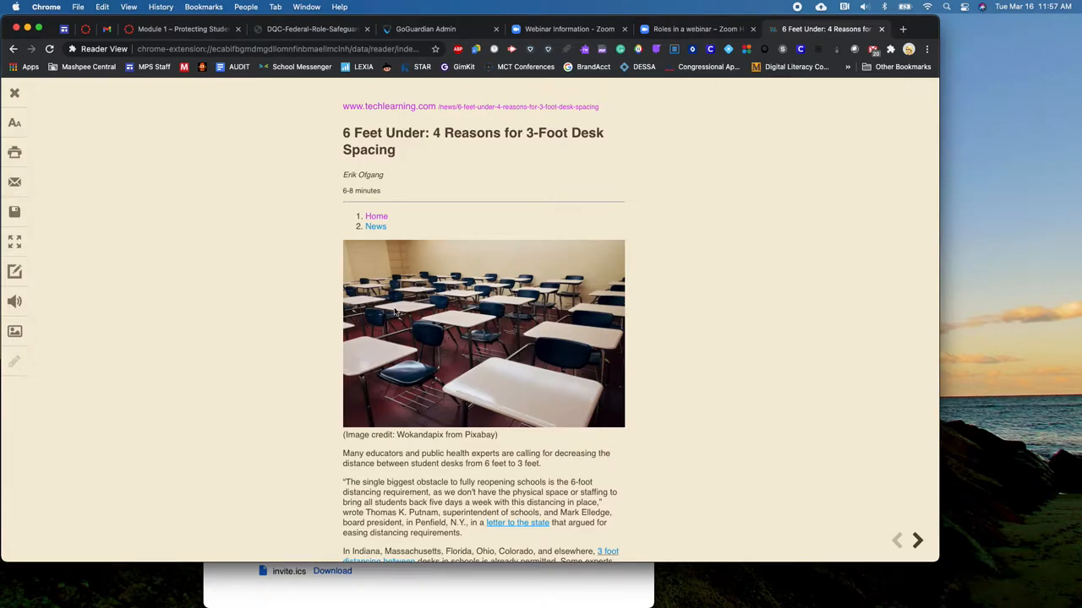
pyautogui.moveTo(117, 333)
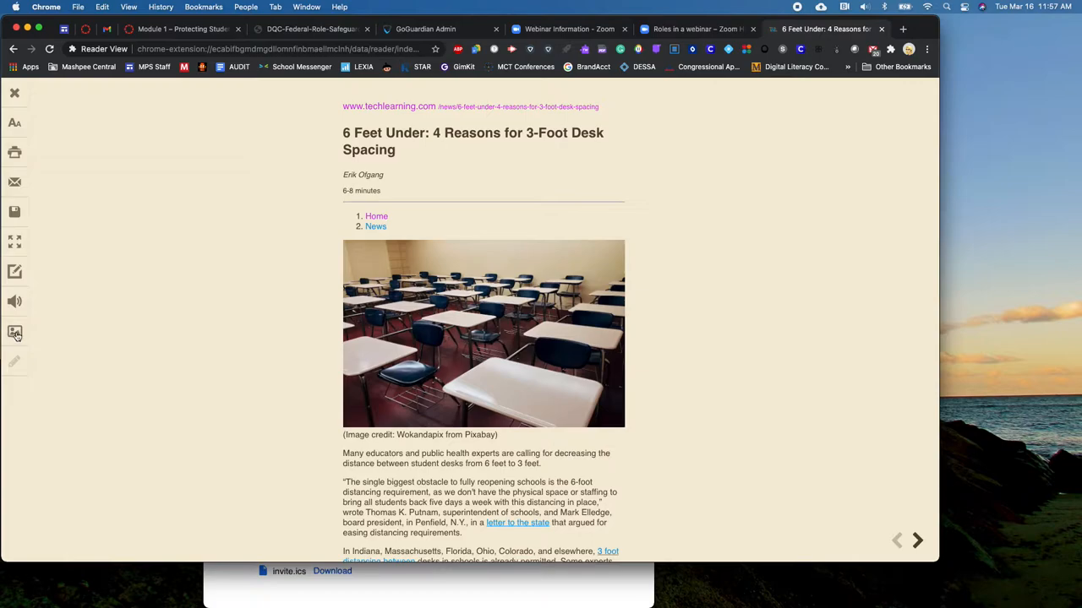
# - Shrink the classroom photo using the image size minus button
pyautogui.click(14, 332)
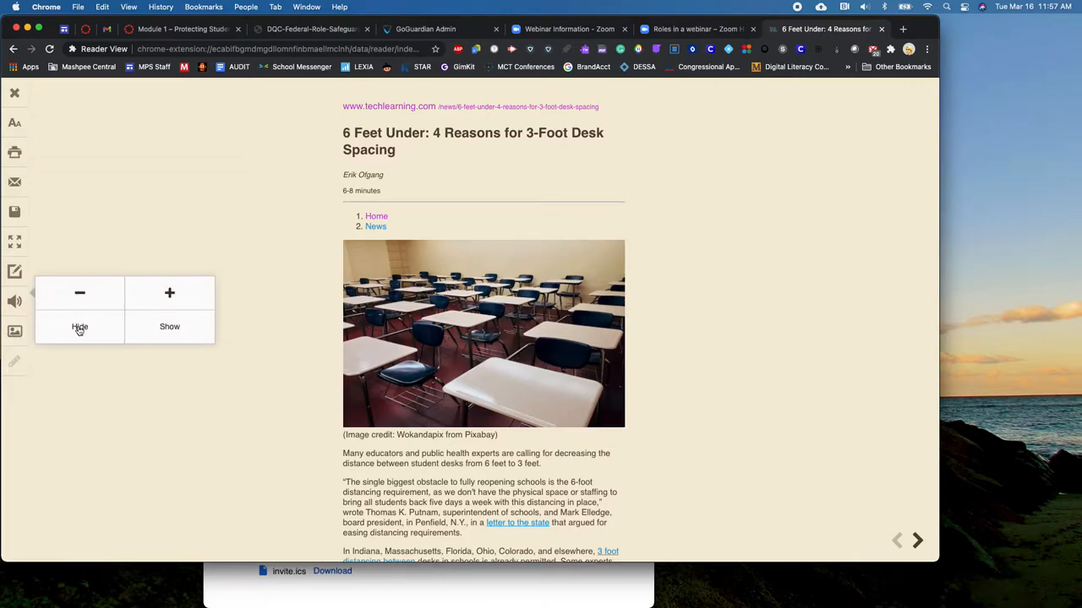
pyautogui.click(79, 326)
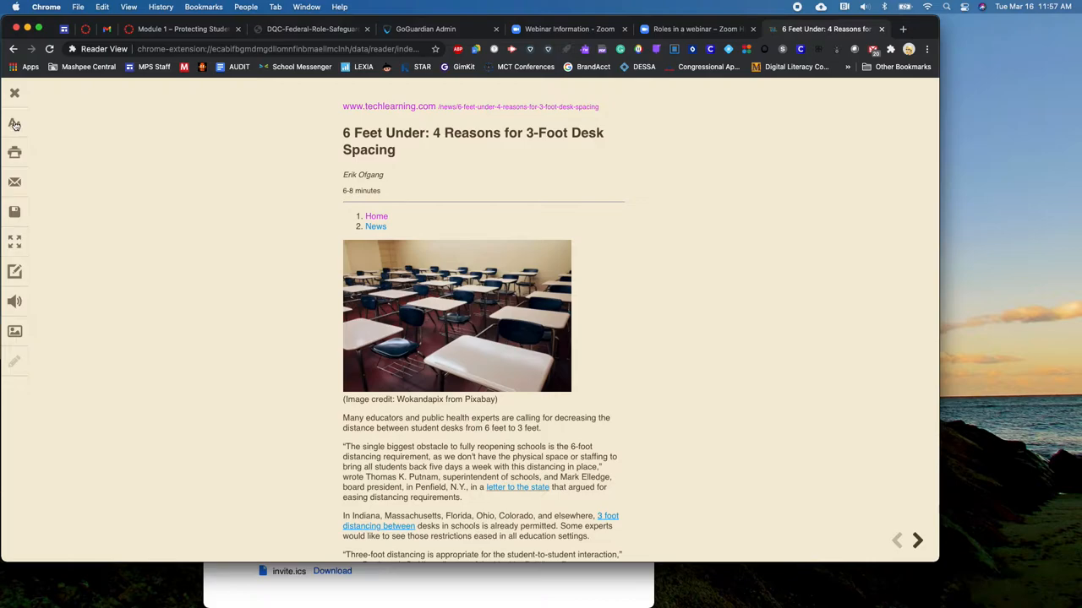
# - Raise the font size twice and narrow the reading column width
pyautogui.click(14, 124)
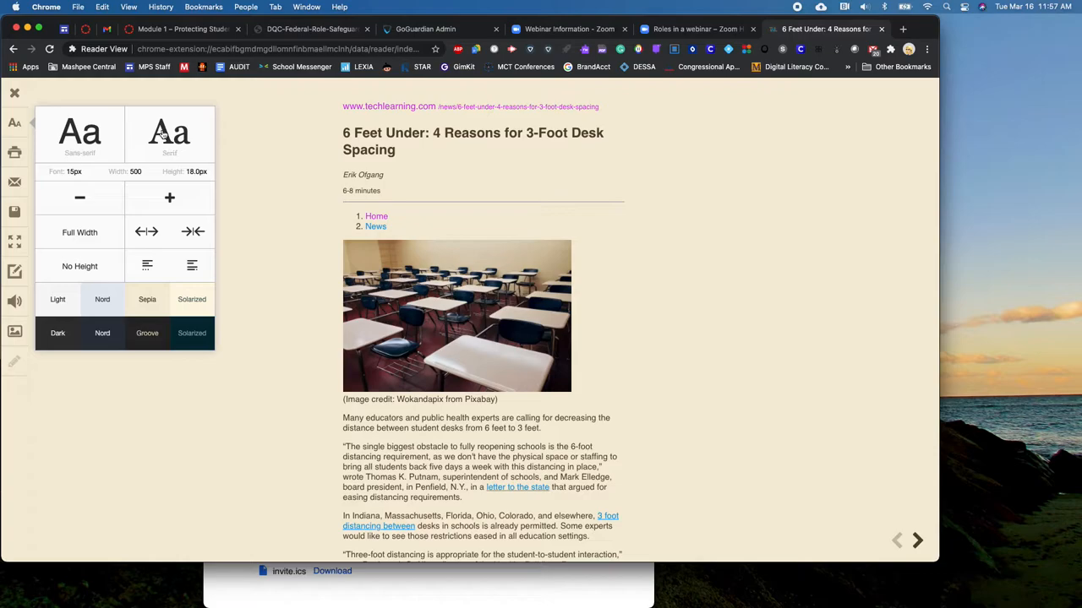
pyautogui.click(169, 198)
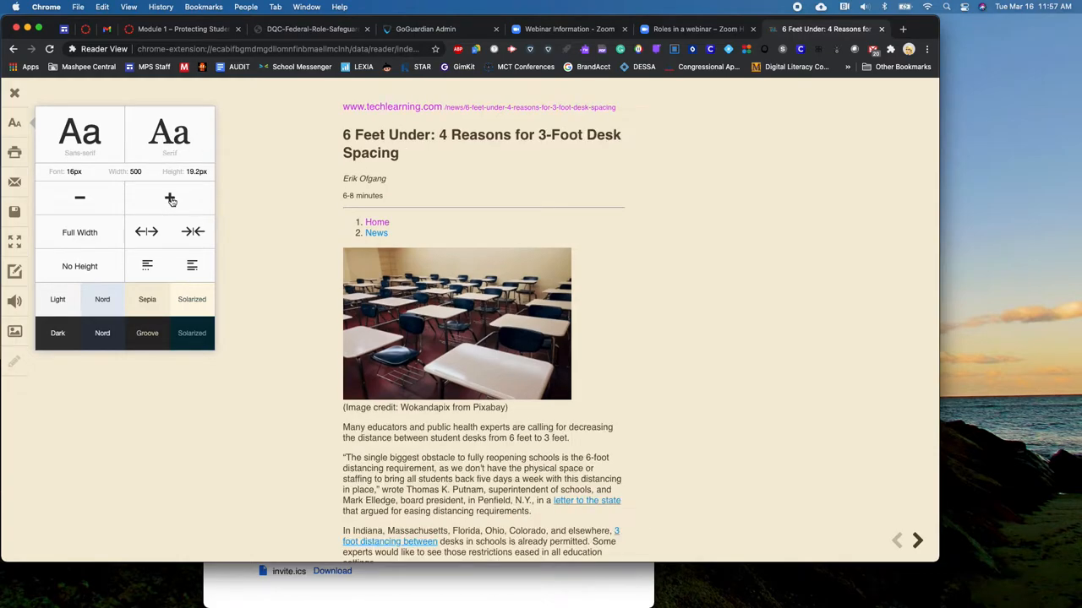
pyautogui.click(169, 197)
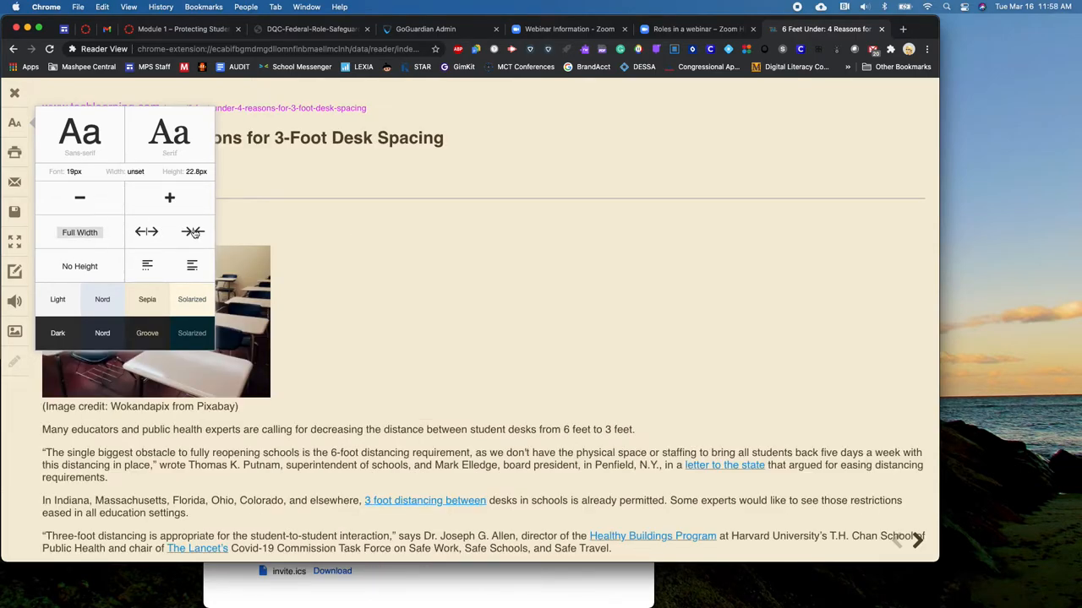
pyautogui.click(193, 232)
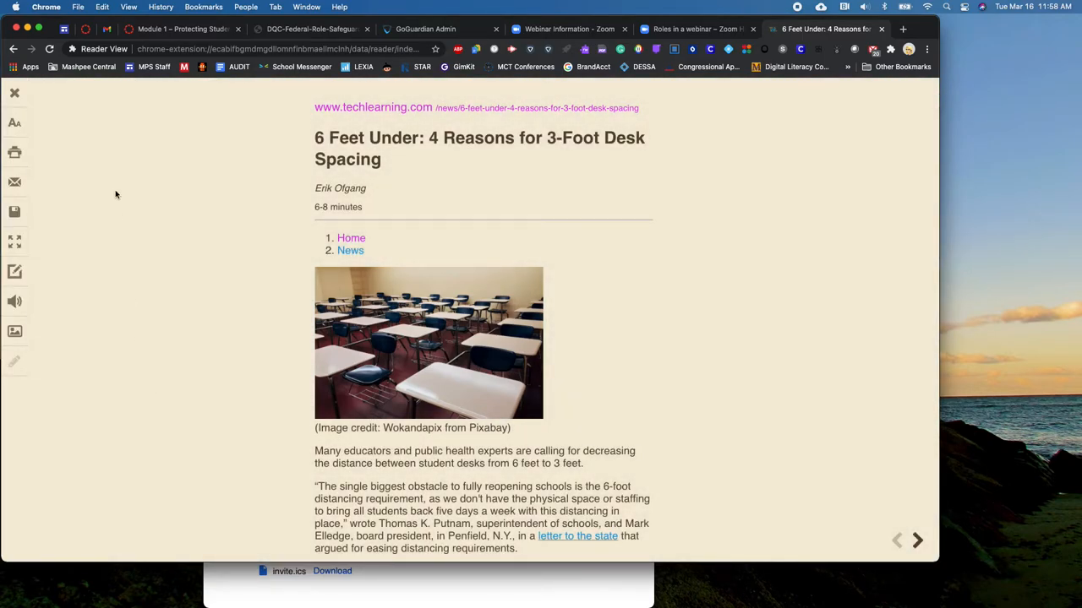
pyautogui.moveTo(53, 297)
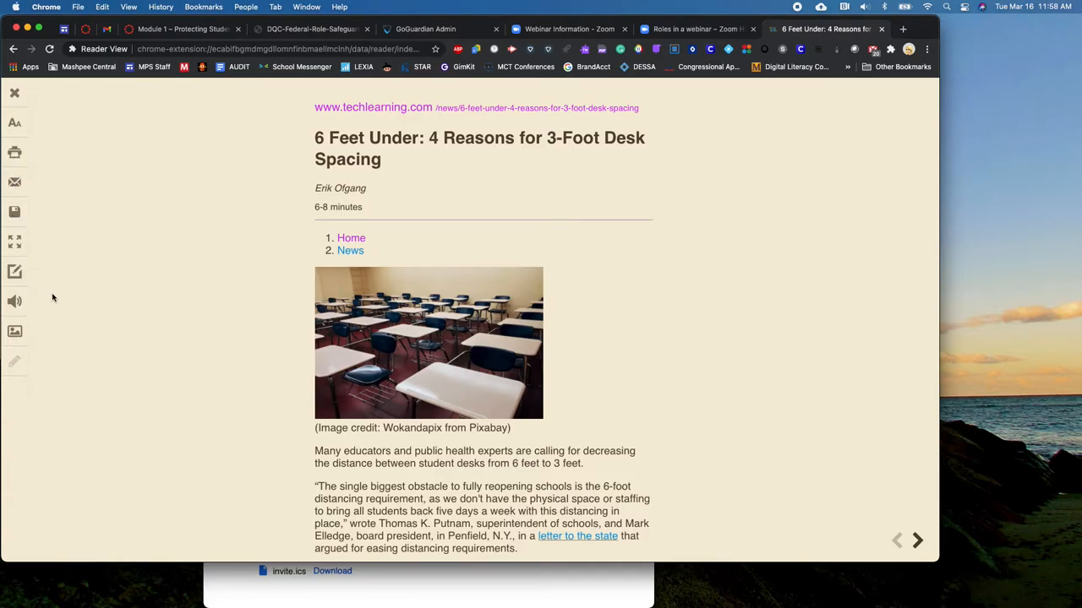
pyautogui.moveTo(111, 271)
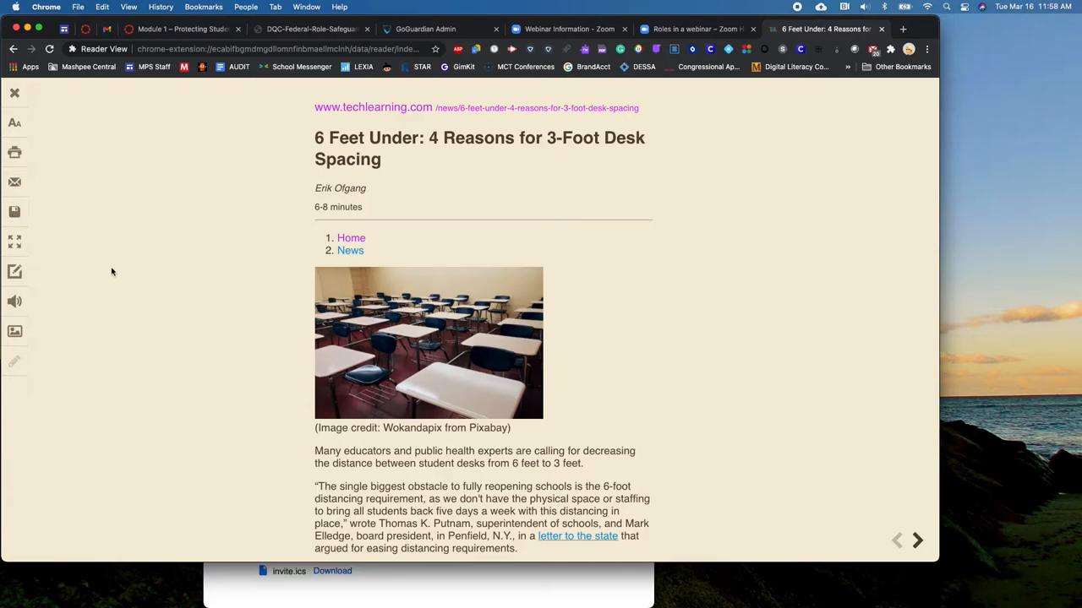
pyautogui.moveTo(60, 293)
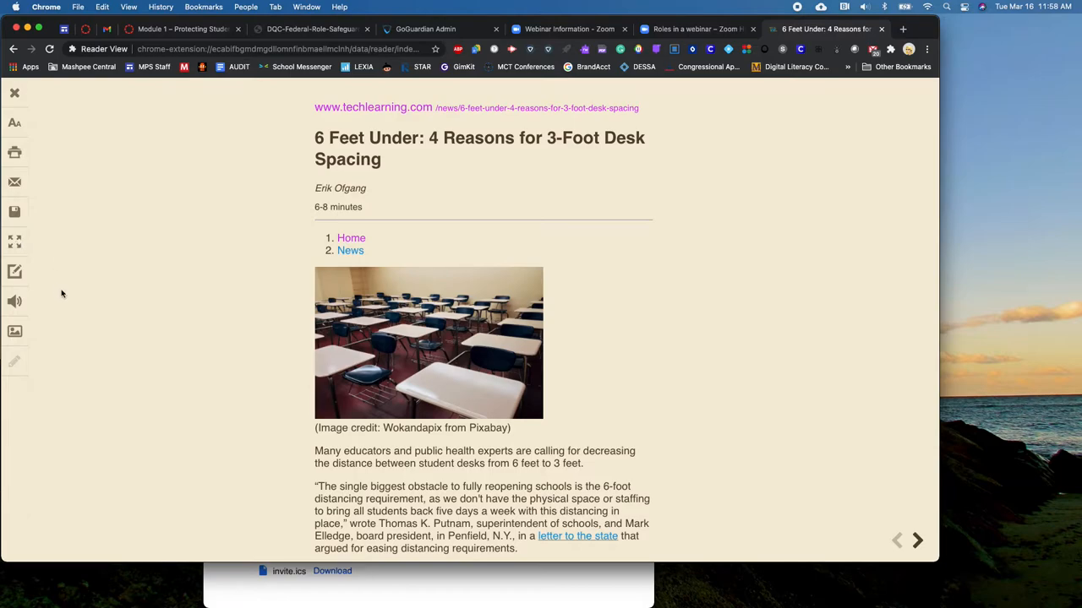
# - Switch on Reader View's editing mode to show the formatting toolbar
pyautogui.click(14, 271)
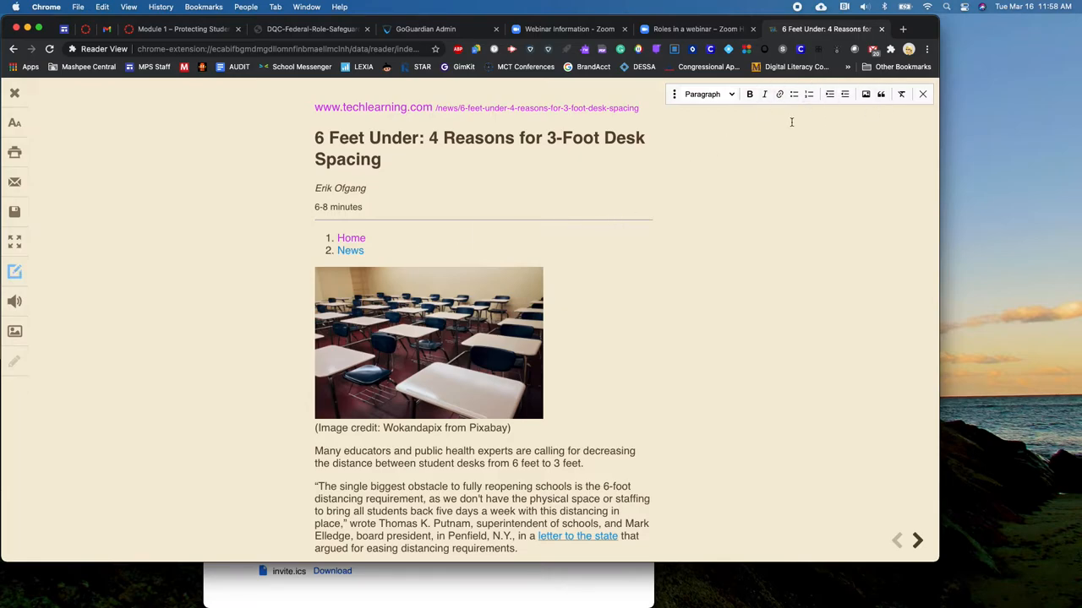
pyautogui.moveTo(812, 173)
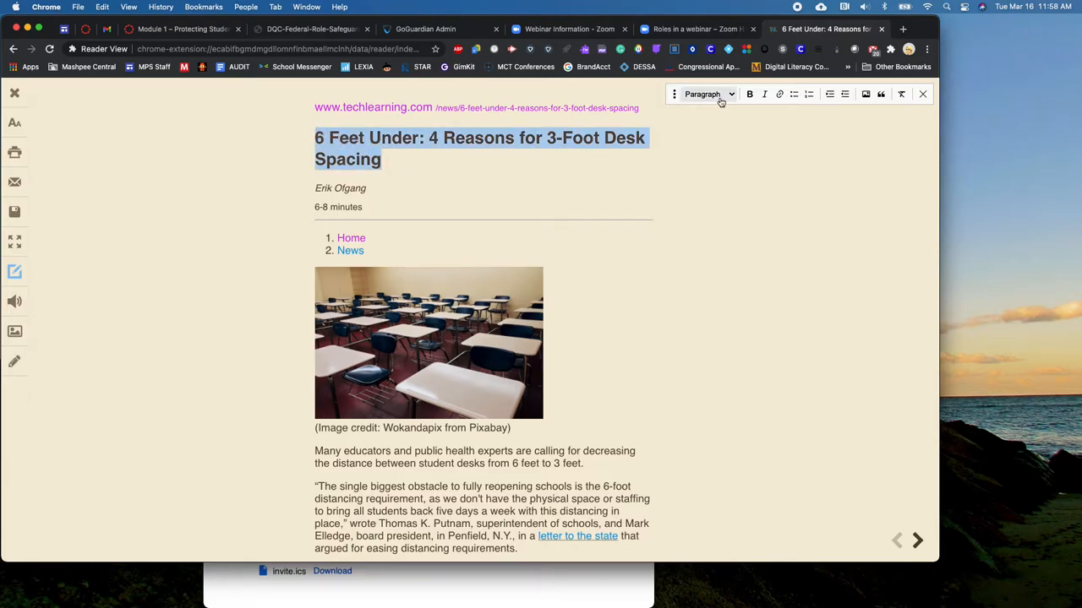
# - Make the '6 Feet Under' headline a Heading 2, cancelling the link prompt
pyautogui.click(709, 93)
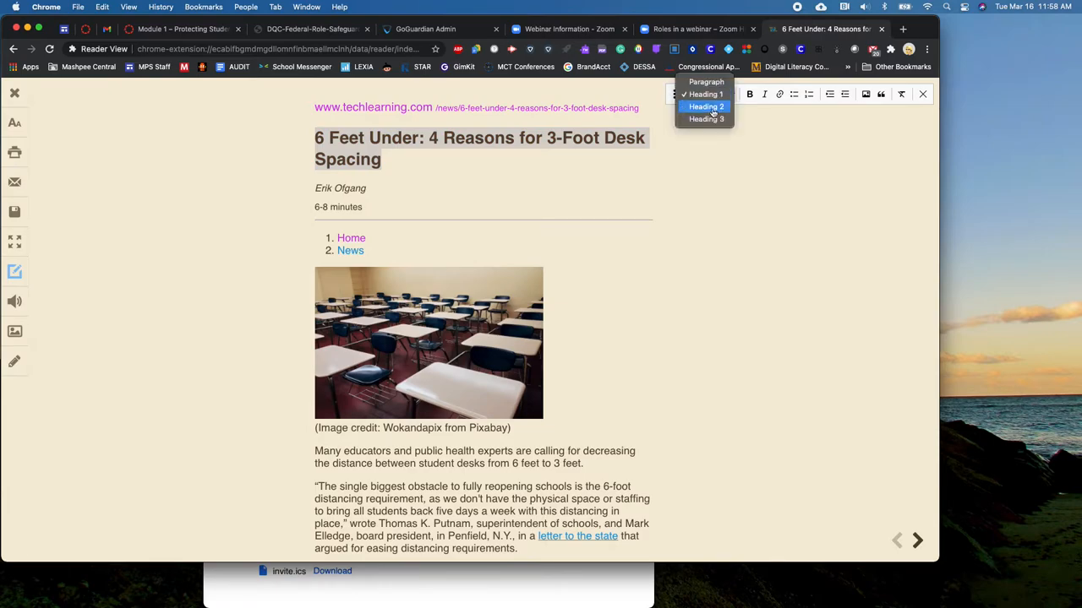
pyautogui.click(706, 105)
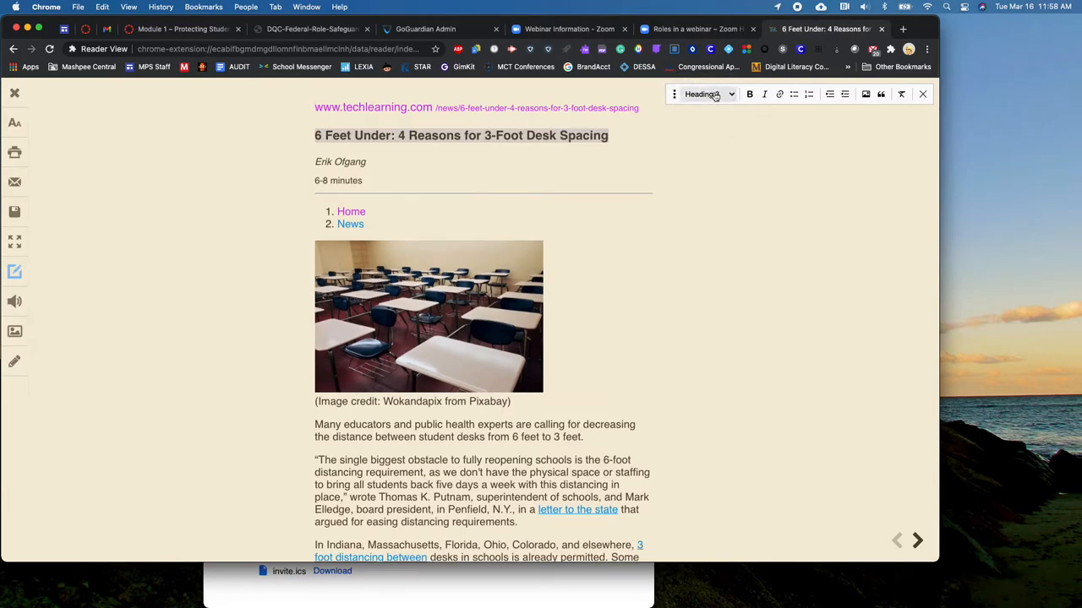
pyautogui.click(708, 93)
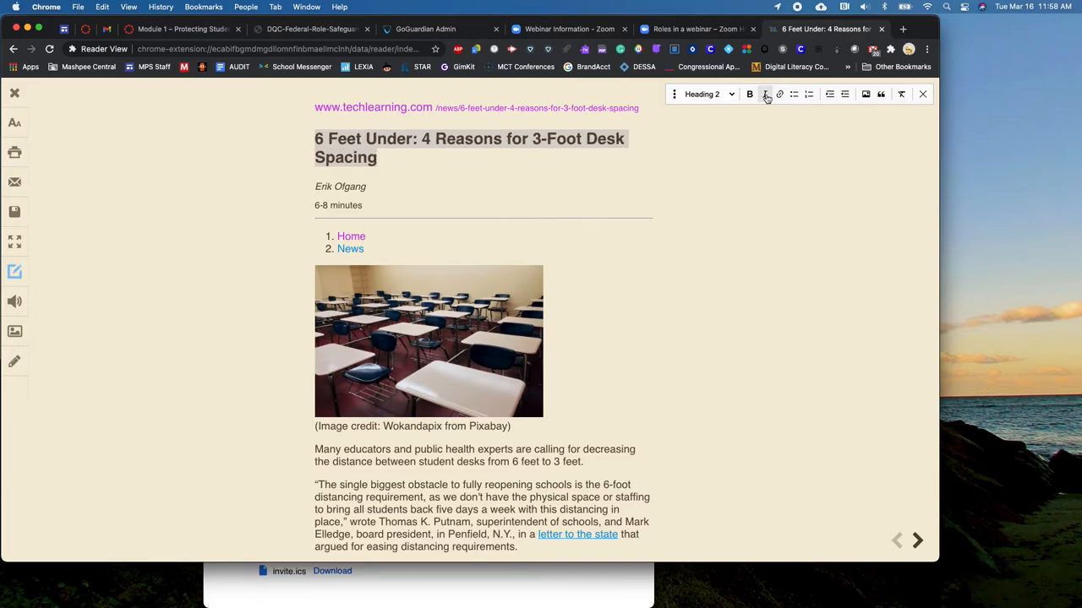
pyautogui.click(779, 93)
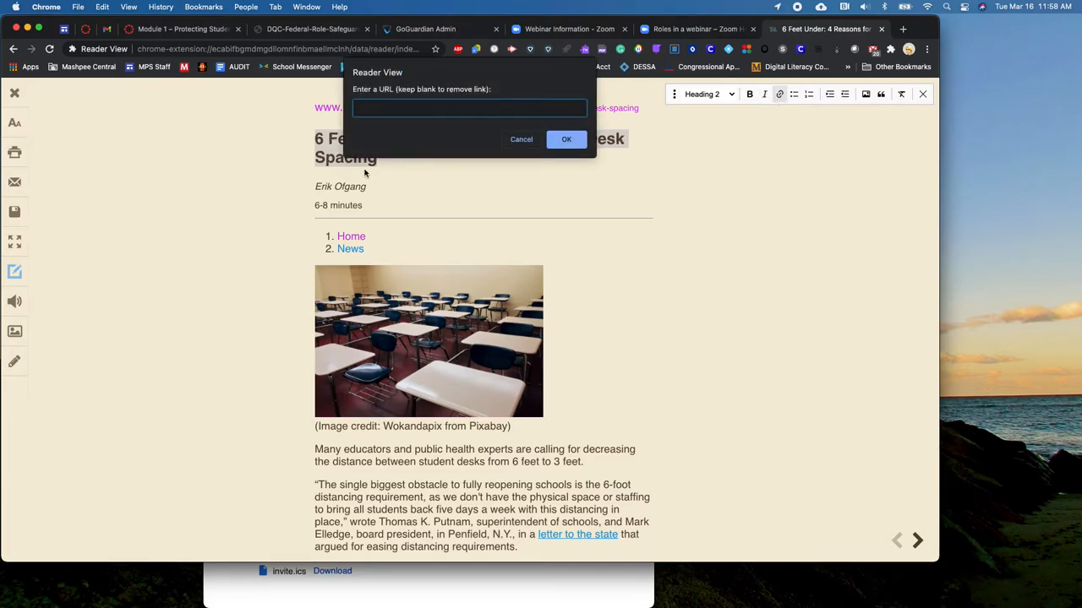
pyautogui.click(520, 138)
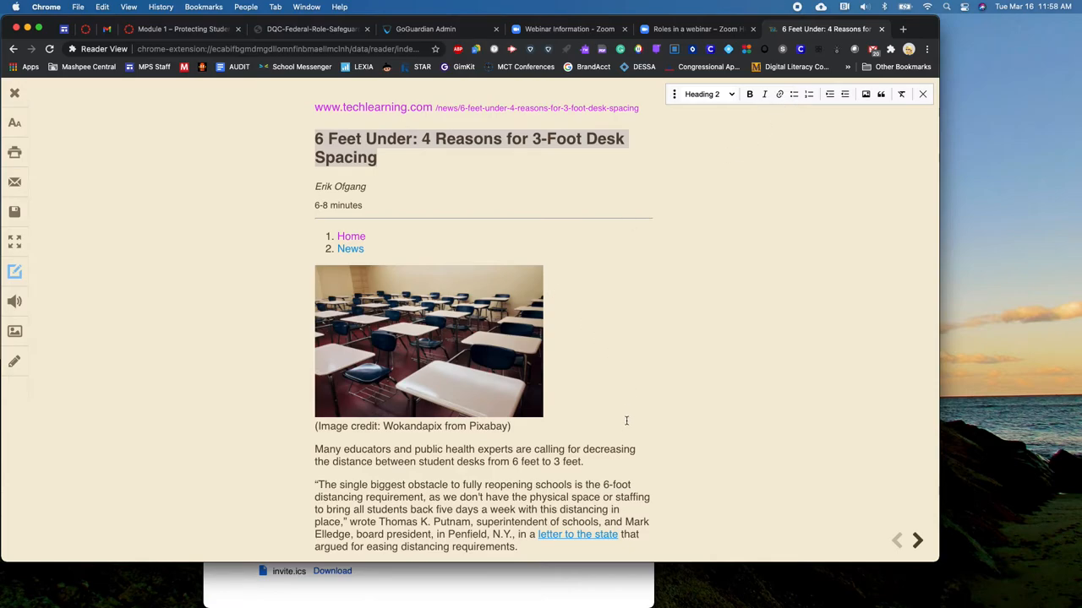
pyautogui.moveTo(744, 311)
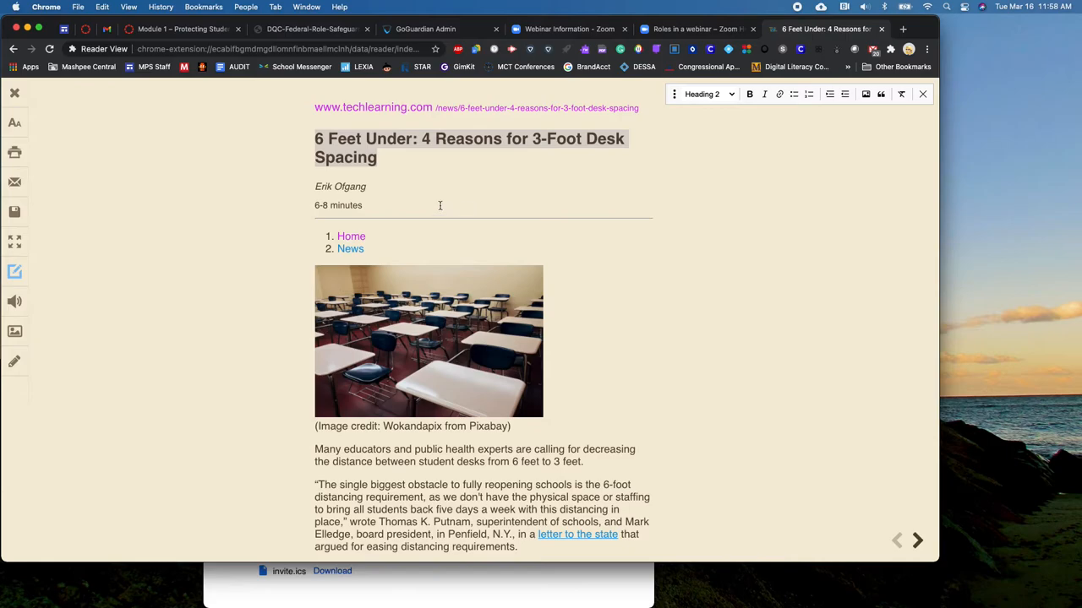
pyautogui.moveTo(865, 94)
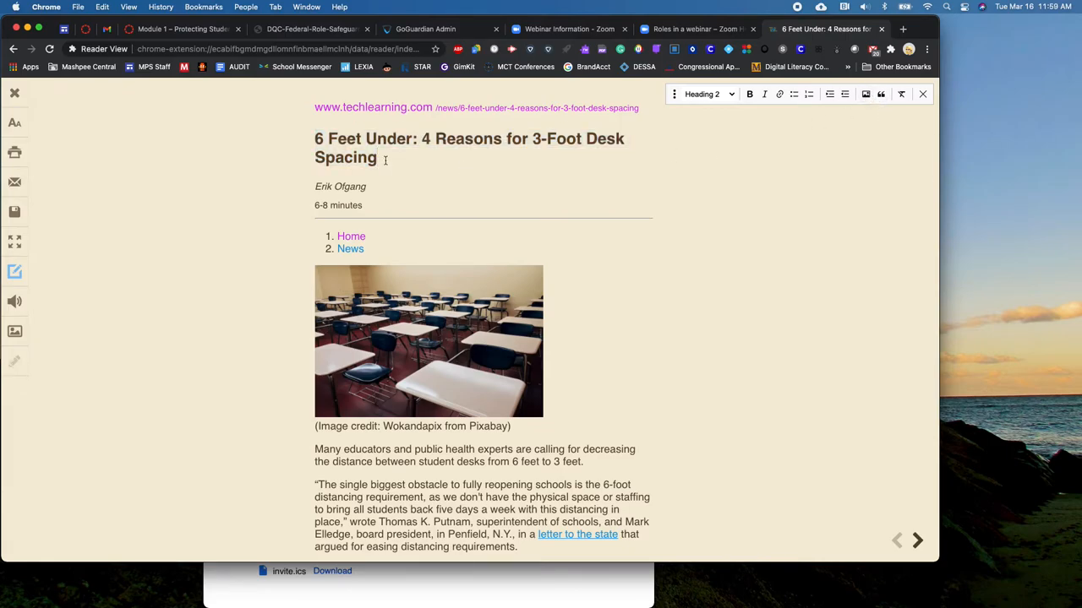
pyautogui.scroll(-3)
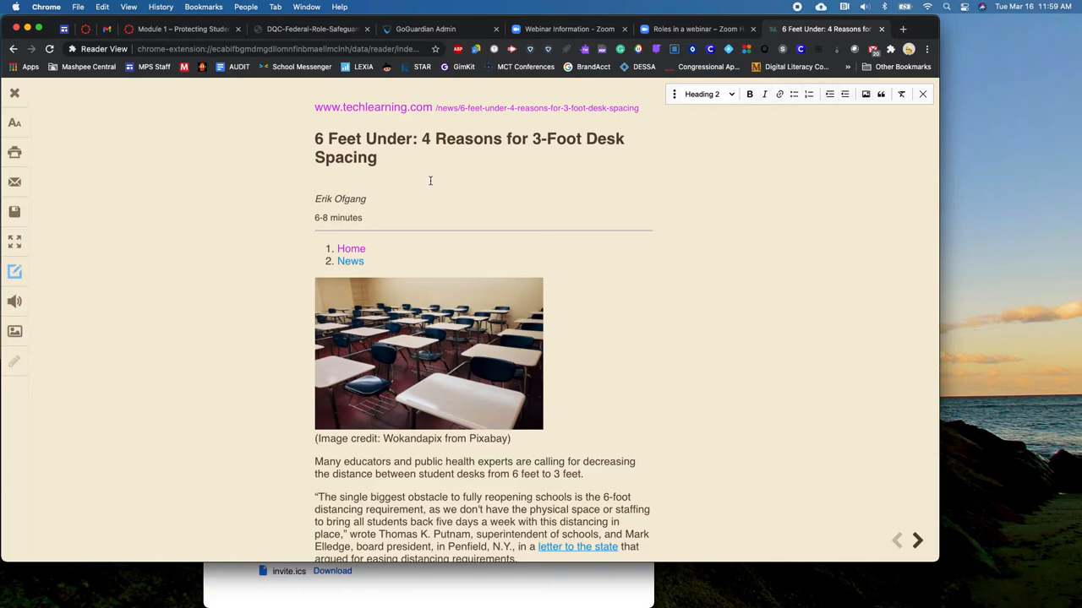
pyautogui.click(381, 157)
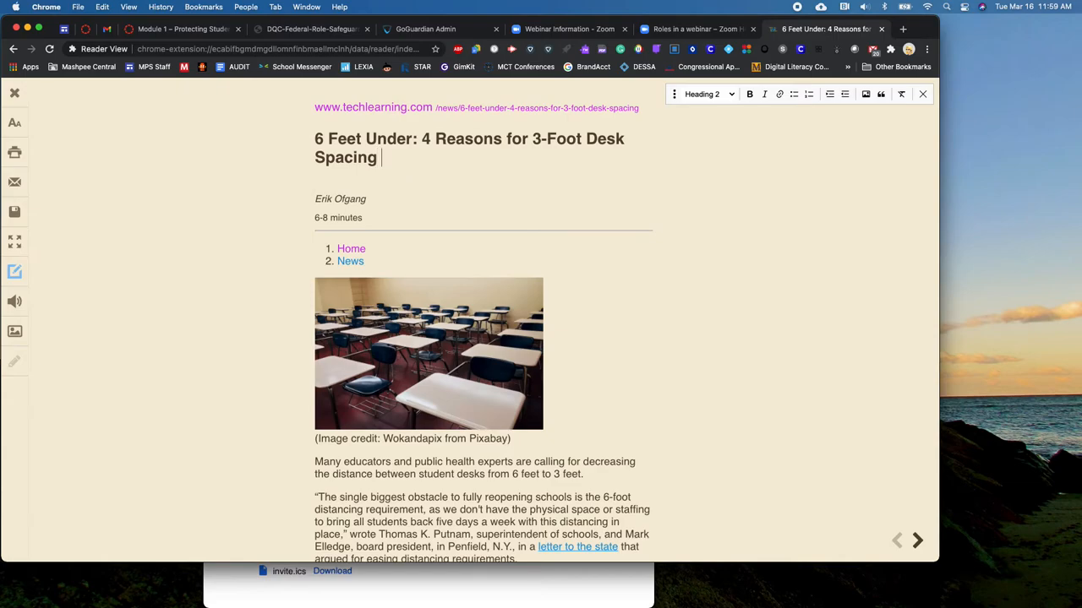
pyautogui.write('SUZY')
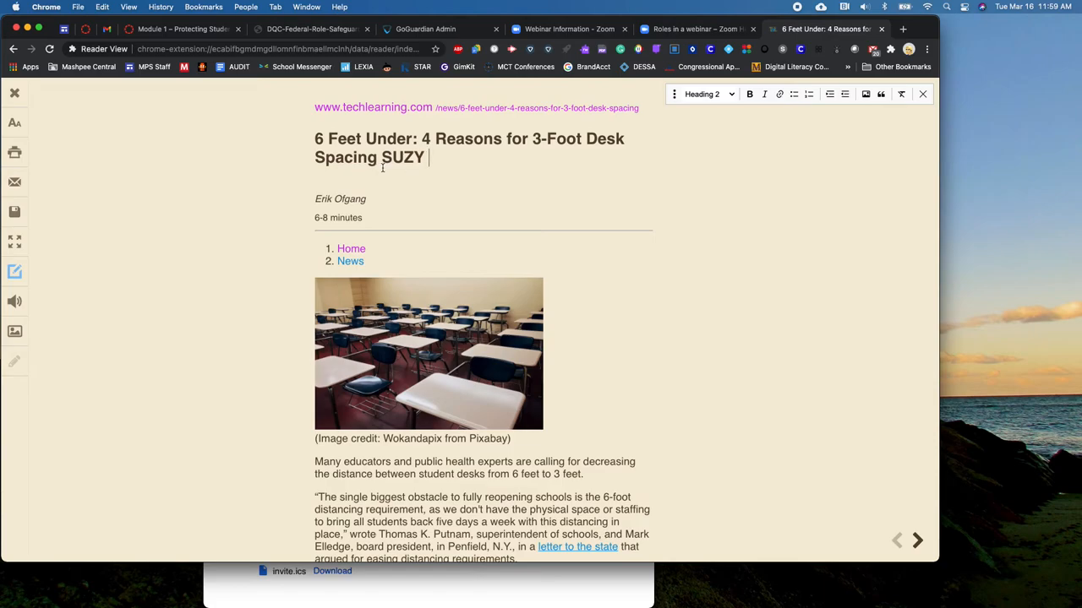
pyautogui.press('Backspace')
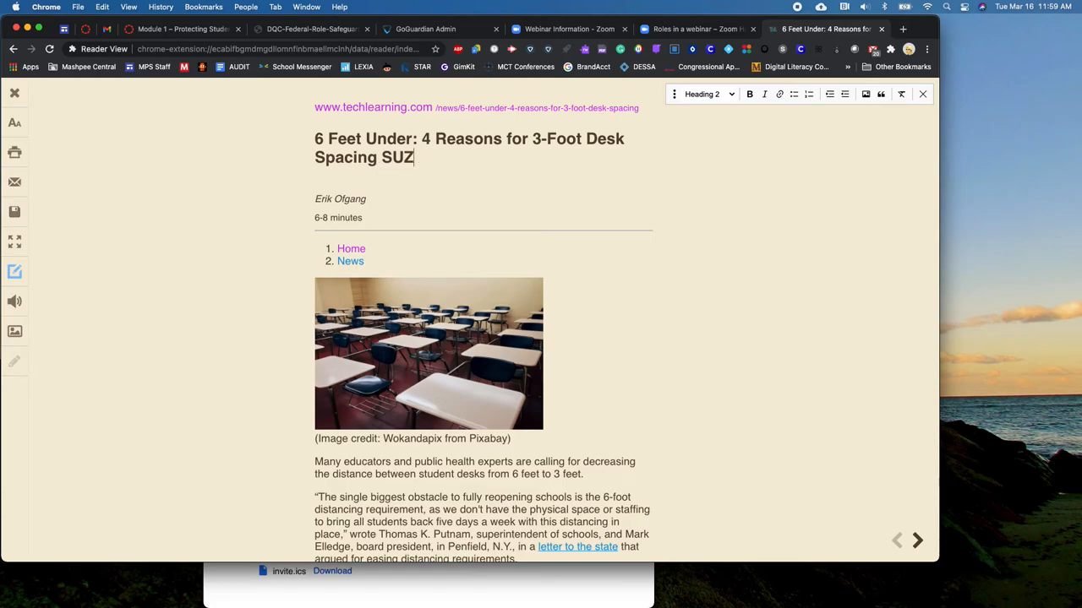
pyautogui.press('Backspace')
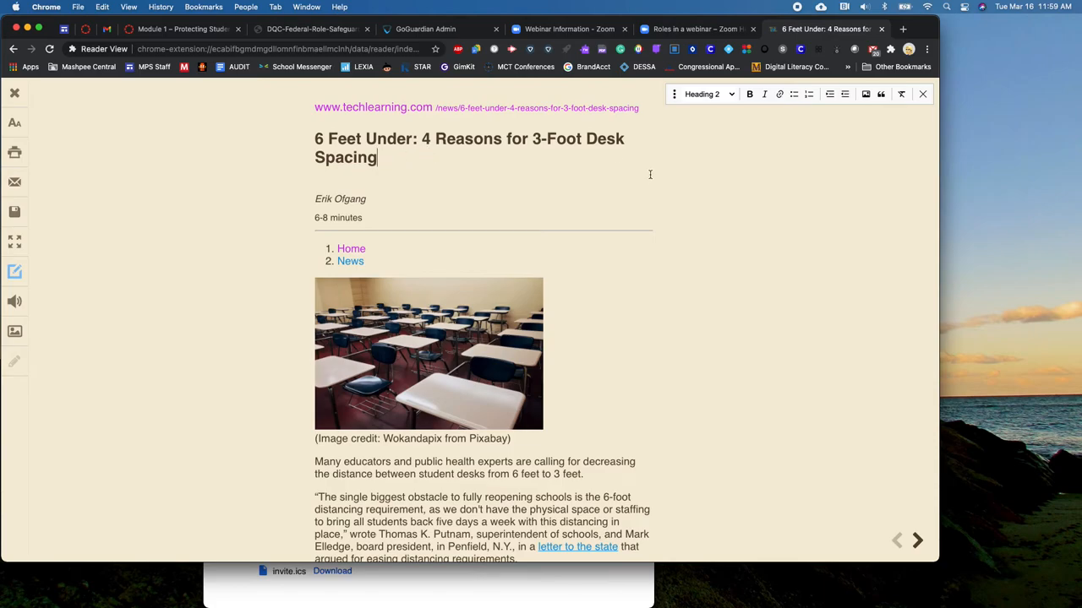
pyautogui.moveTo(818, 234)
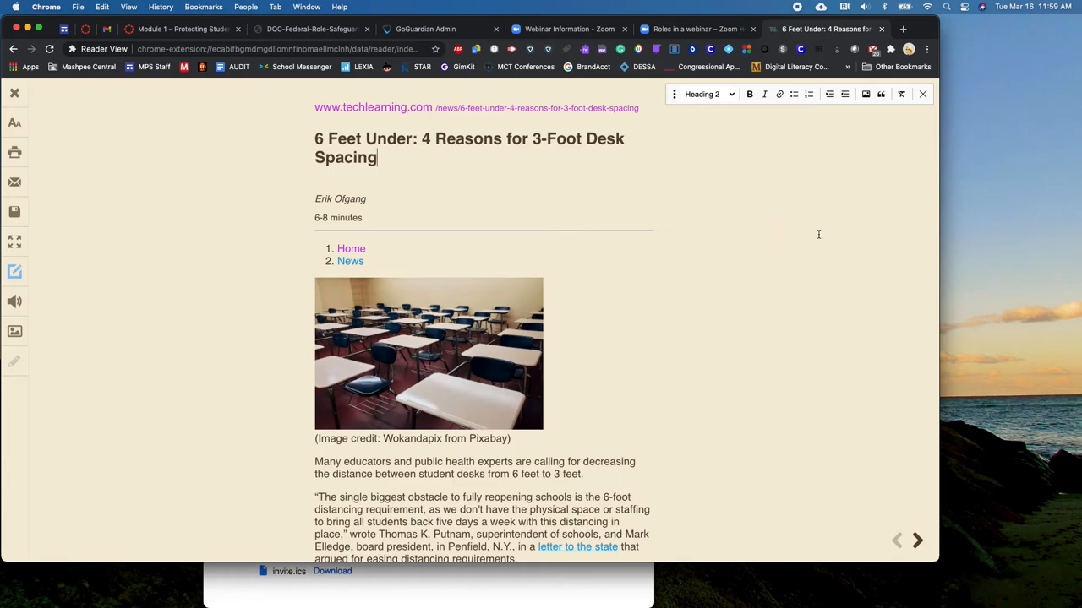
# - Skim the article, then close Reader View to return to the original page
pyautogui.scroll(-3)
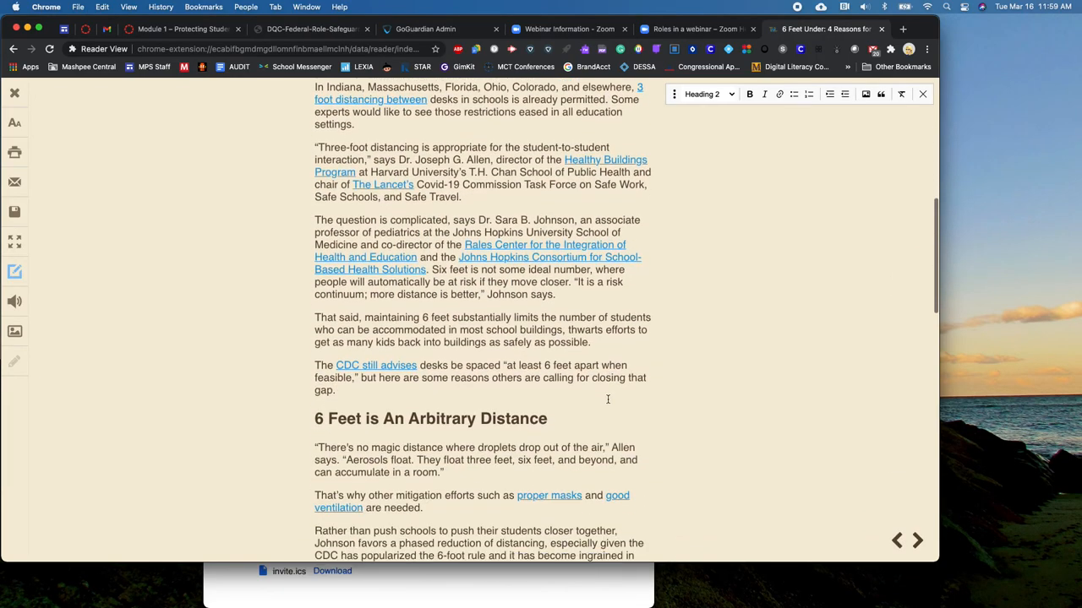
pyautogui.scroll(-3)
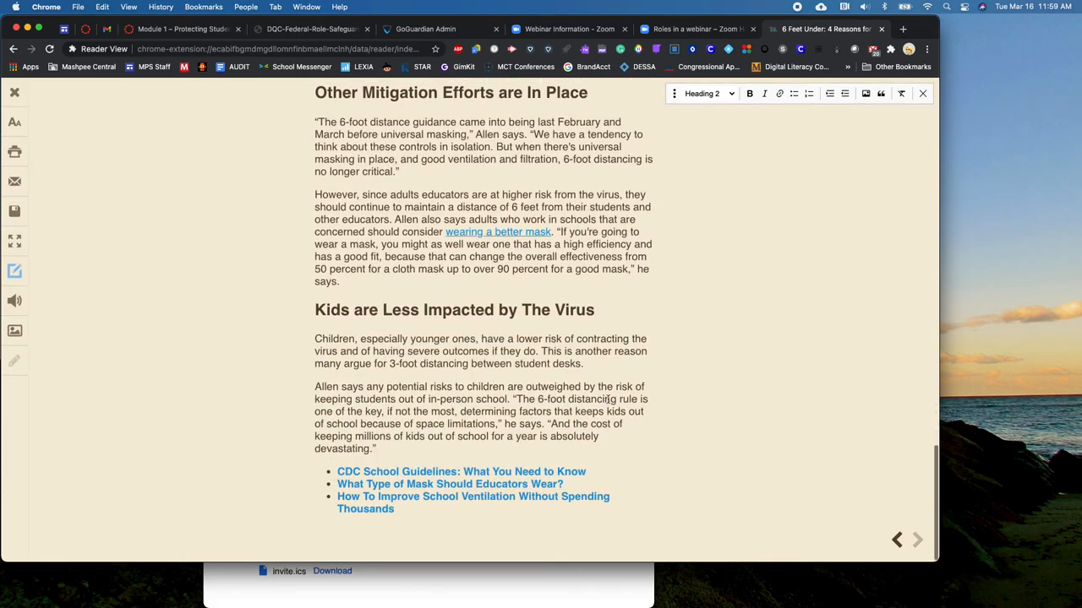
pyautogui.scroll(3)
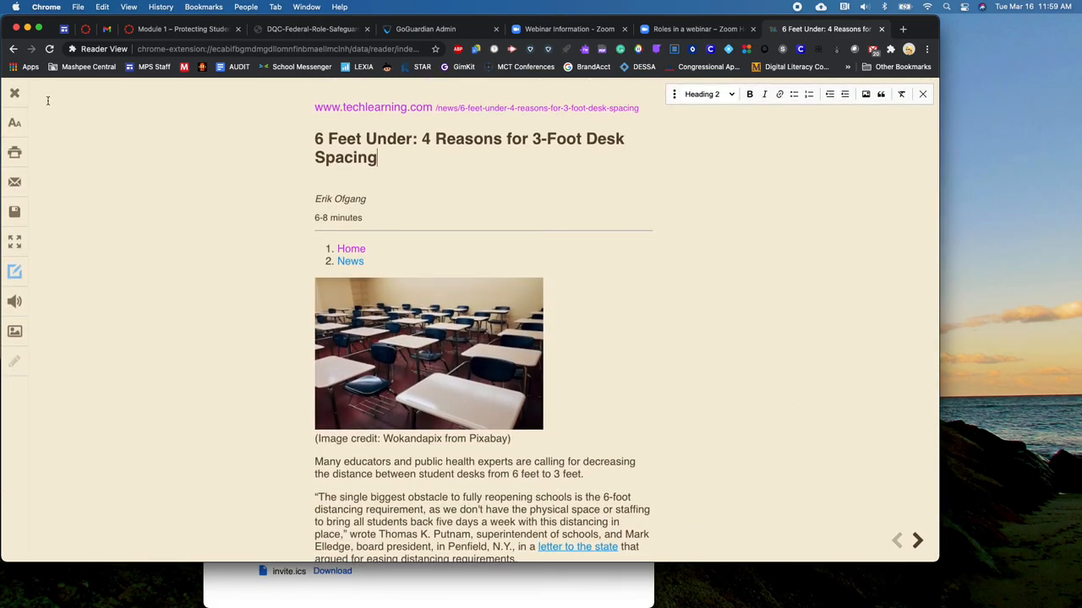
pyautogui.moveTo(15, 93)
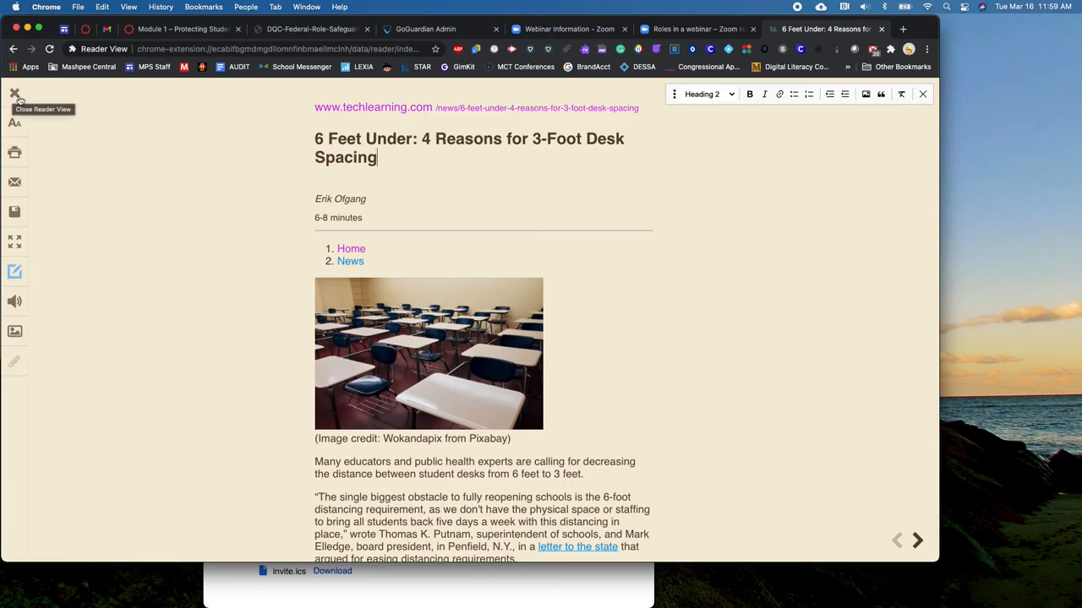
pyautogui.click(14, 93)
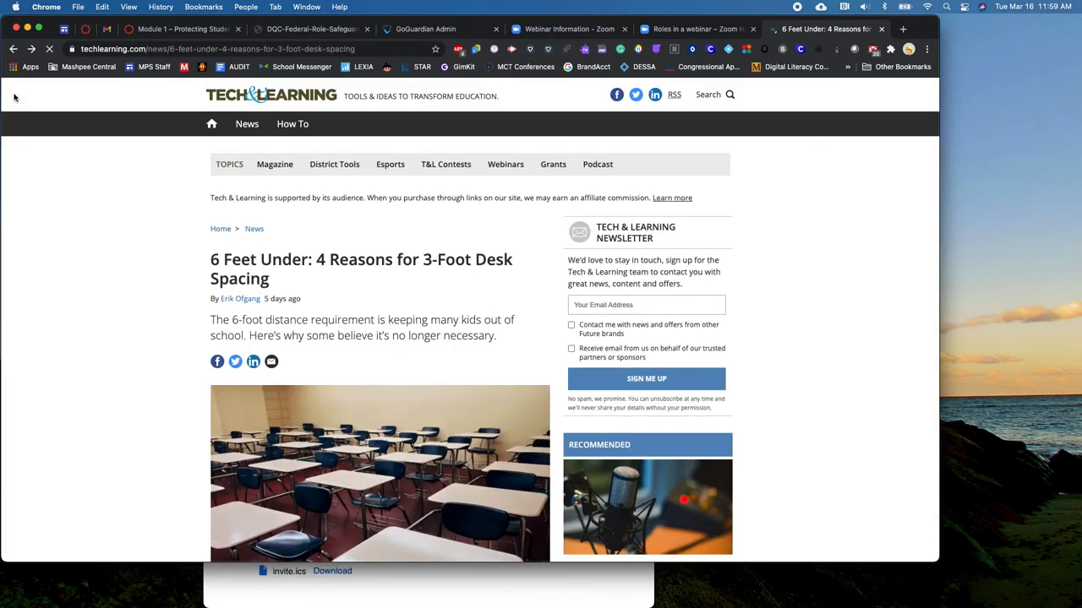